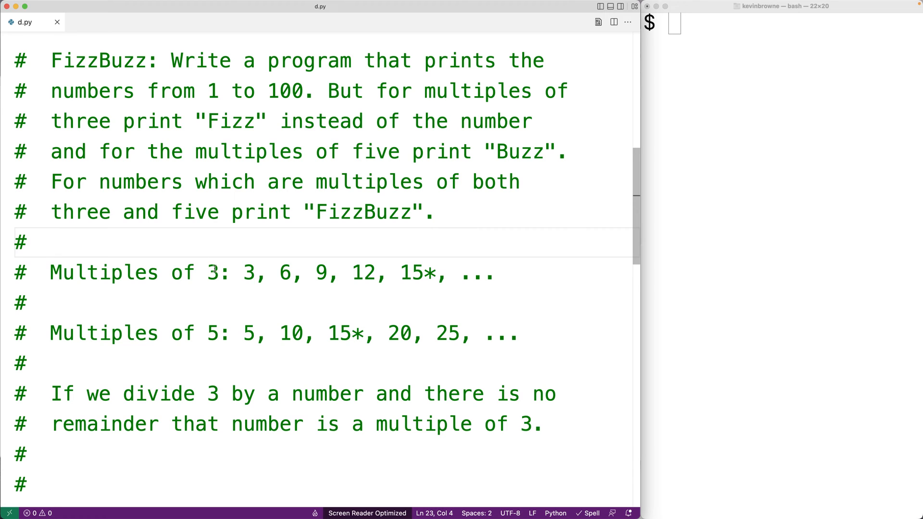
Step: Highlight the multiples of 3 and 5 in the sample output, then add a new line at the file's end
drag(242, 272, 388, 273)
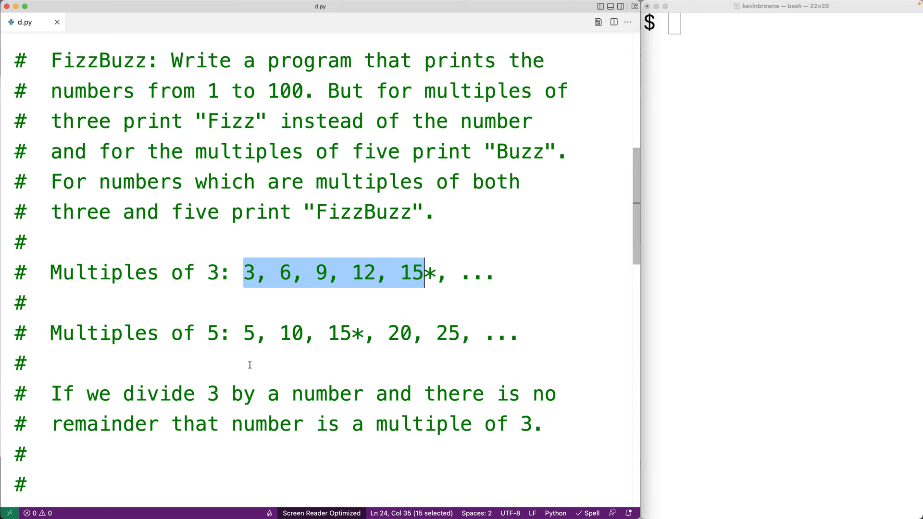
drag(243, 333, 305, 333)
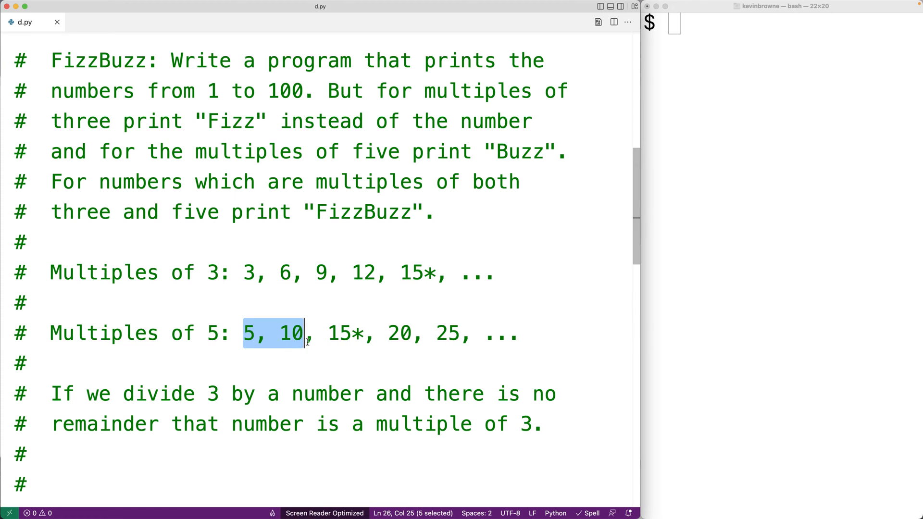
drag(306, 333, 432, 333)
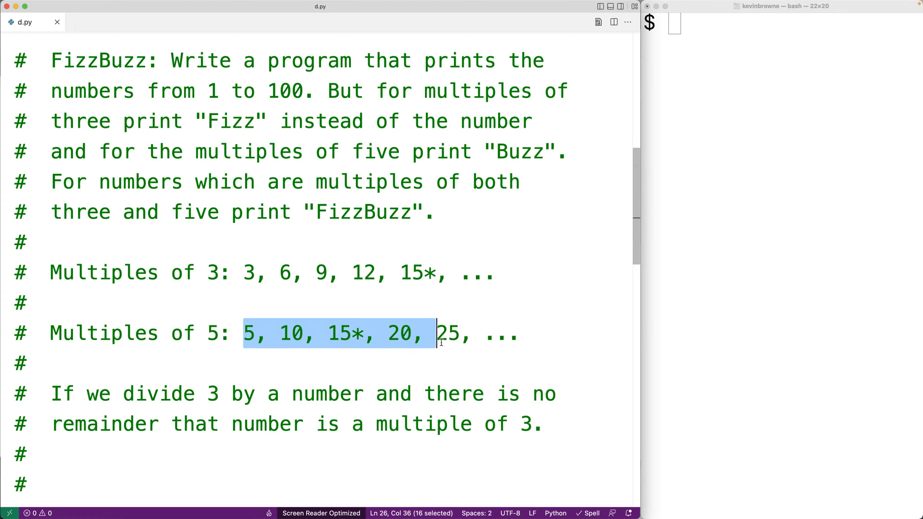
drag(435, 334, 462, 333)
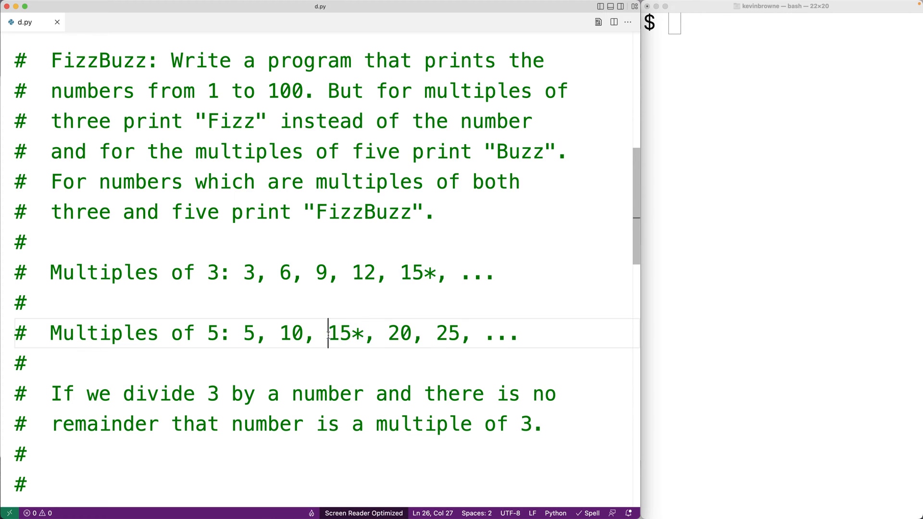
double_click(344, 332)
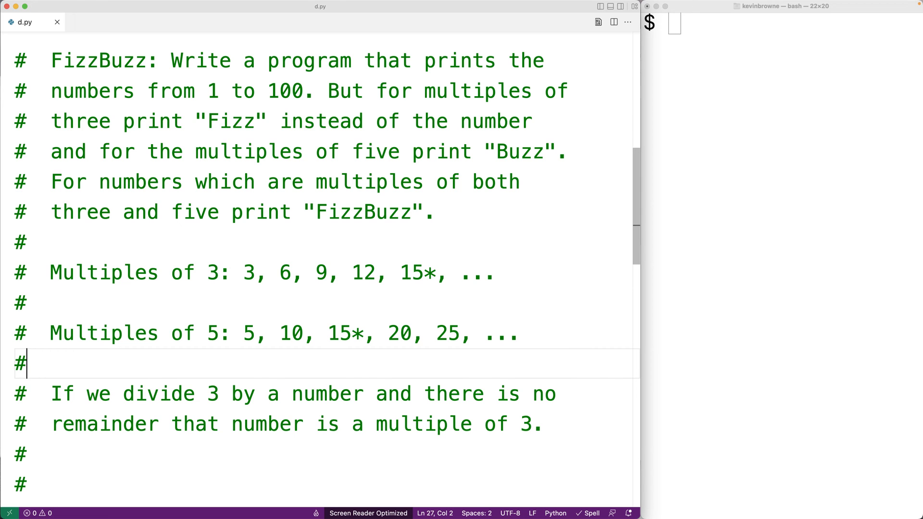
scroll(down, 3)
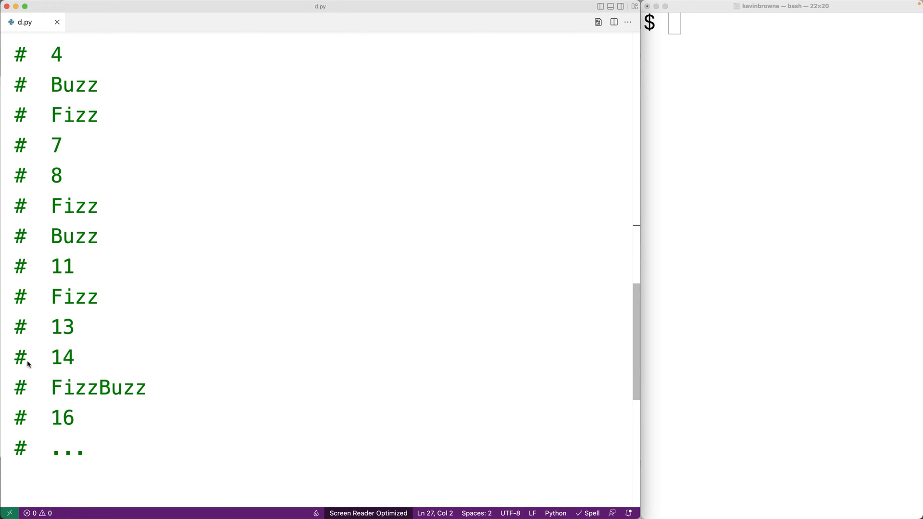
double_click(98, 387)
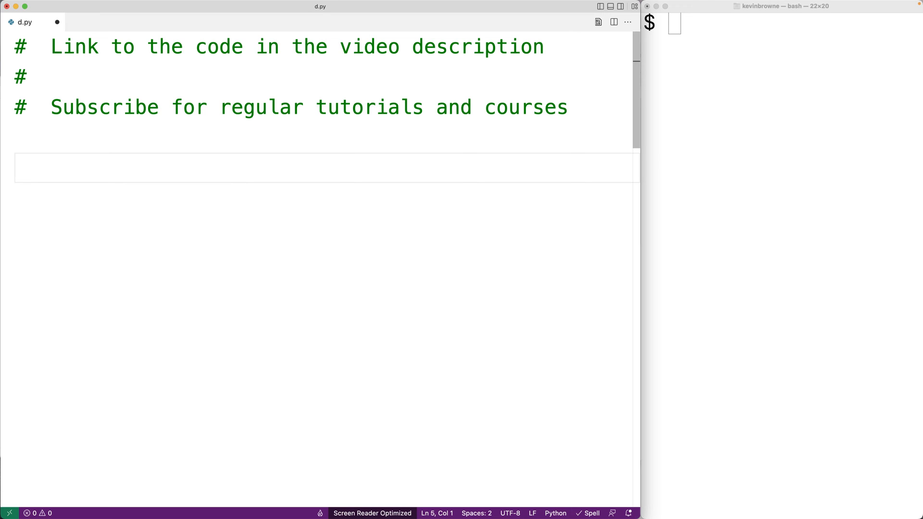
Step: Write for n in range(1,101): print(n) and run python d.py to list 1–100
text(for n in range)
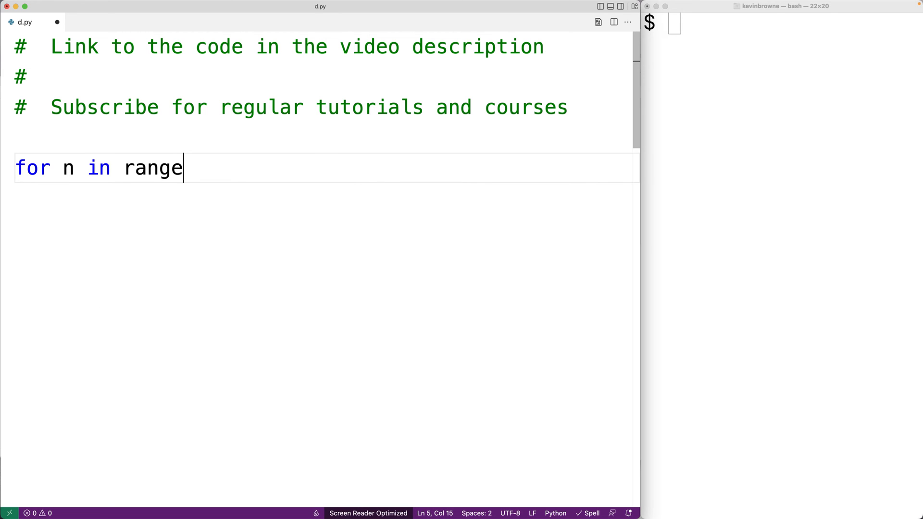
text((1,)
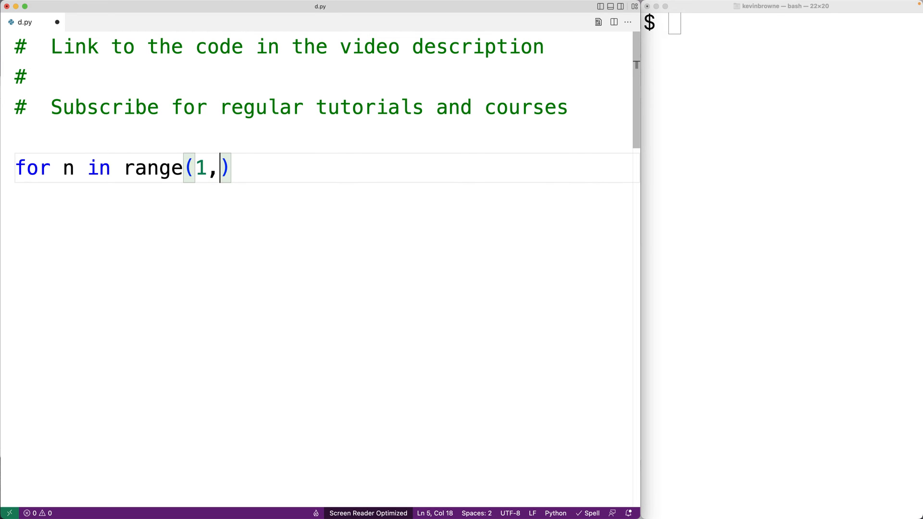
text(101):)
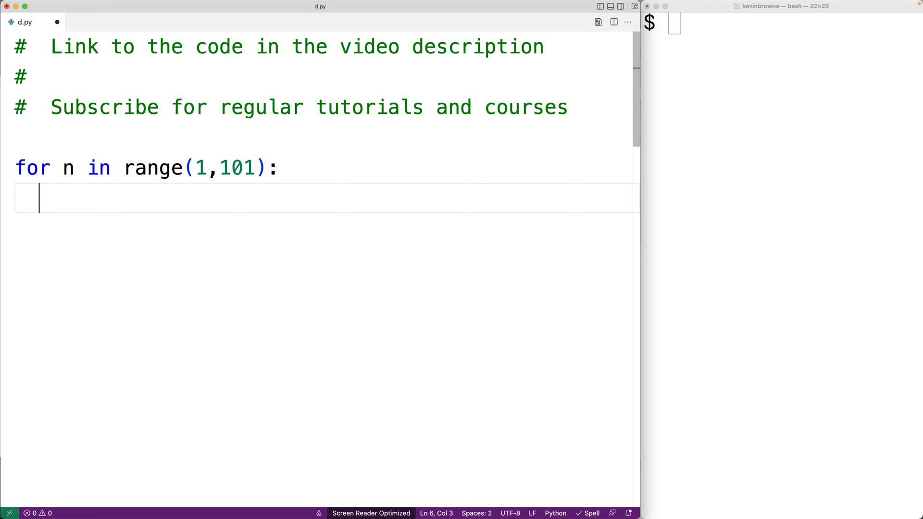
text(print(n))
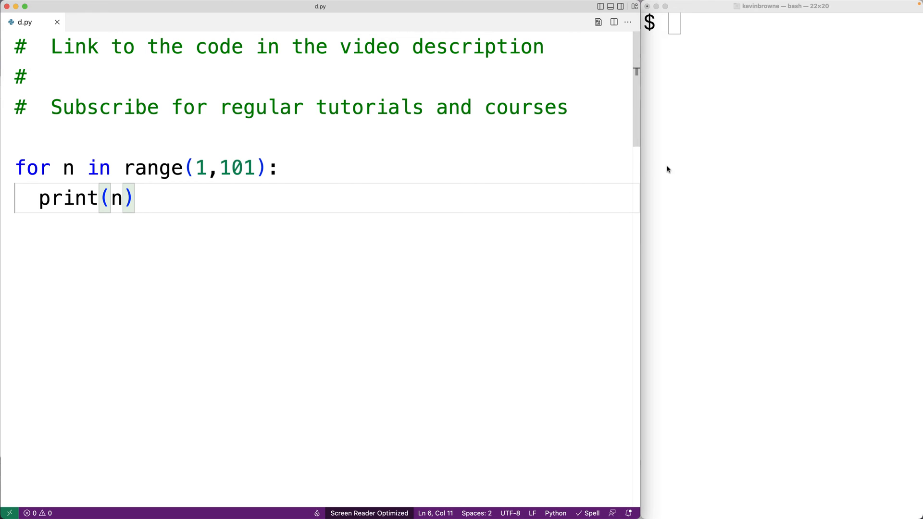
text(python d.p)
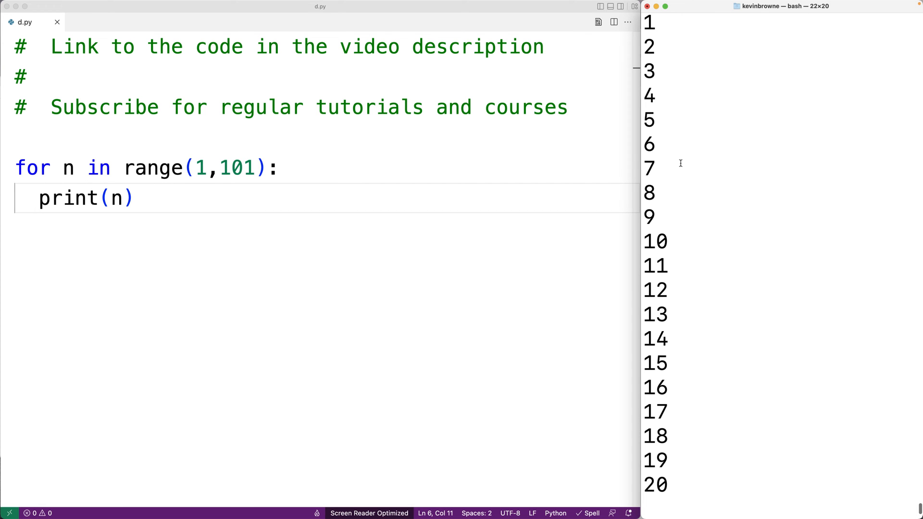
key(Return)
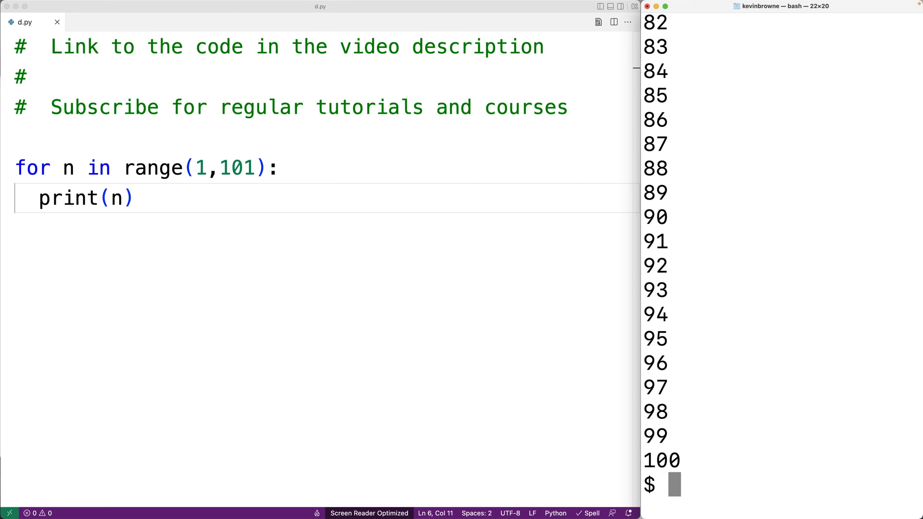
Step: Add an if (n % 3 == 0) branch printing Fizz, with else printing n
click(286, 166)
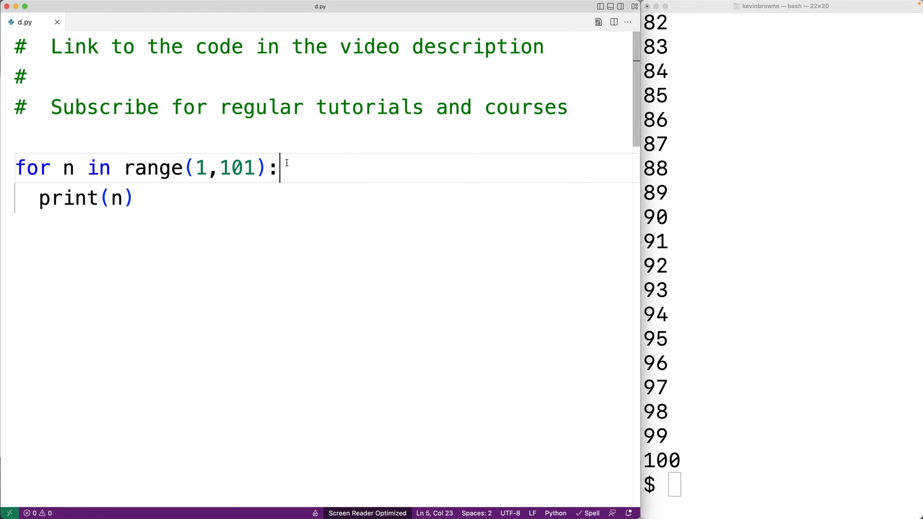
text(if ()
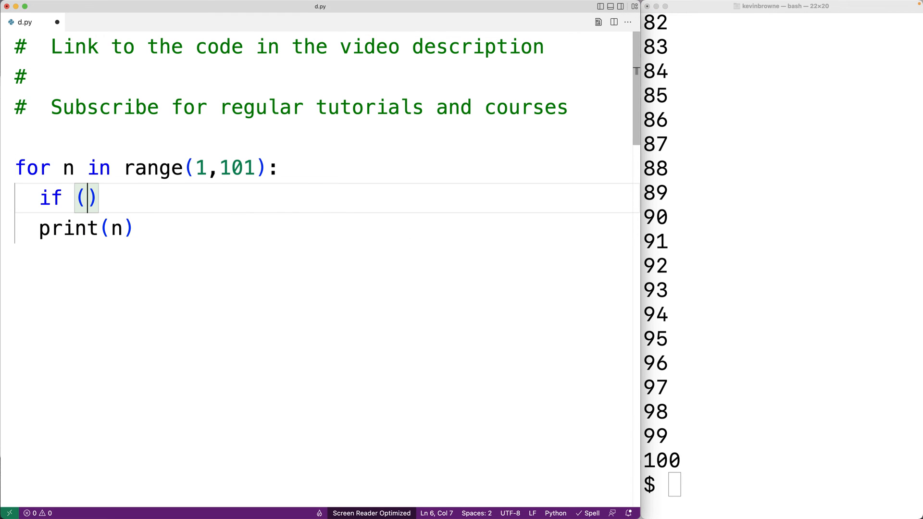
text(n %)
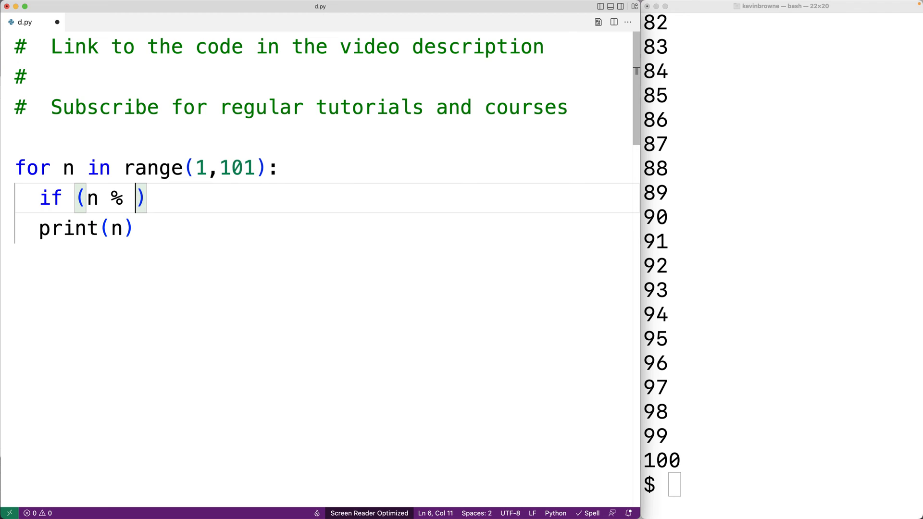
text(3 == 0)
text(print("Fizz)
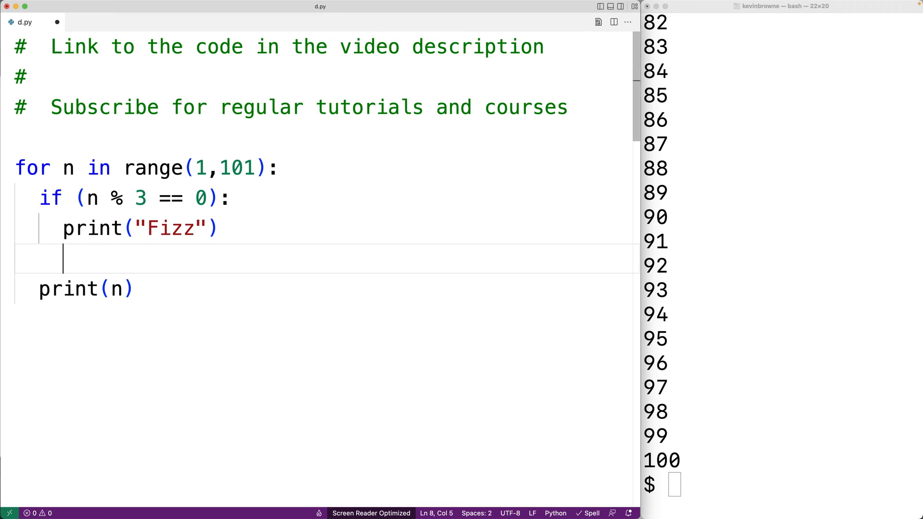
text(else:)
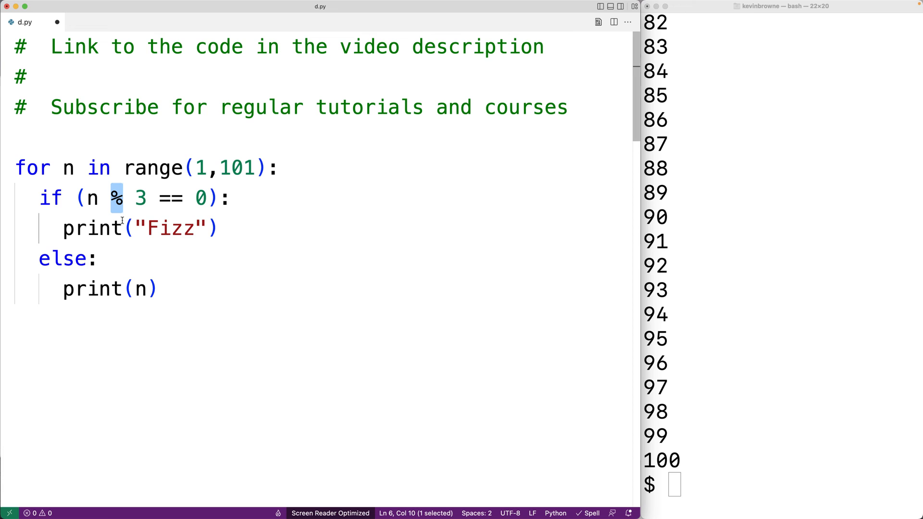
mouse_move(88, 198)
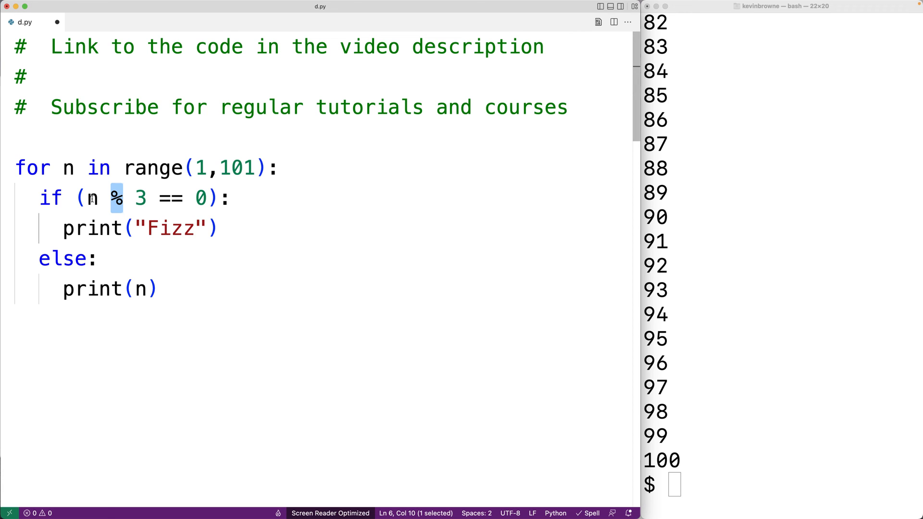
Step: Highlight the n % 3 expression, save d.py, and rerun it in the terminal
drag(109, 198, 149, 198)
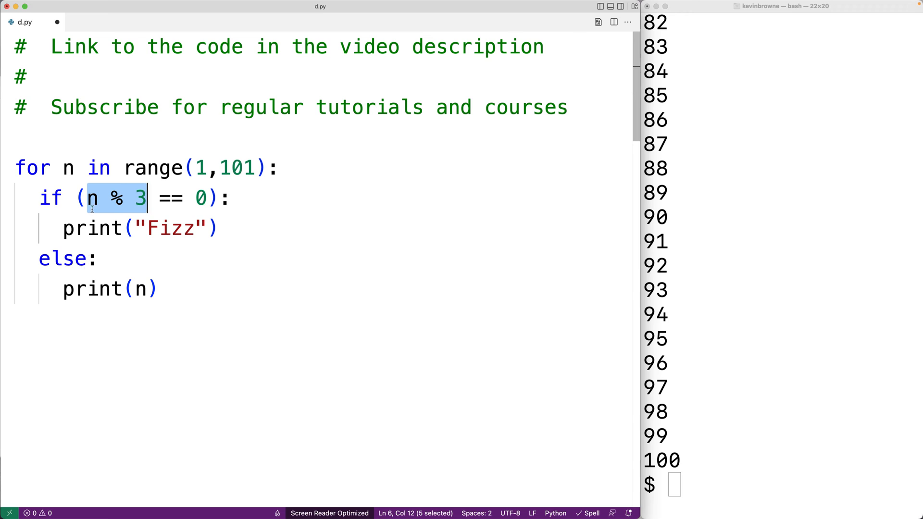
key(shift+left)
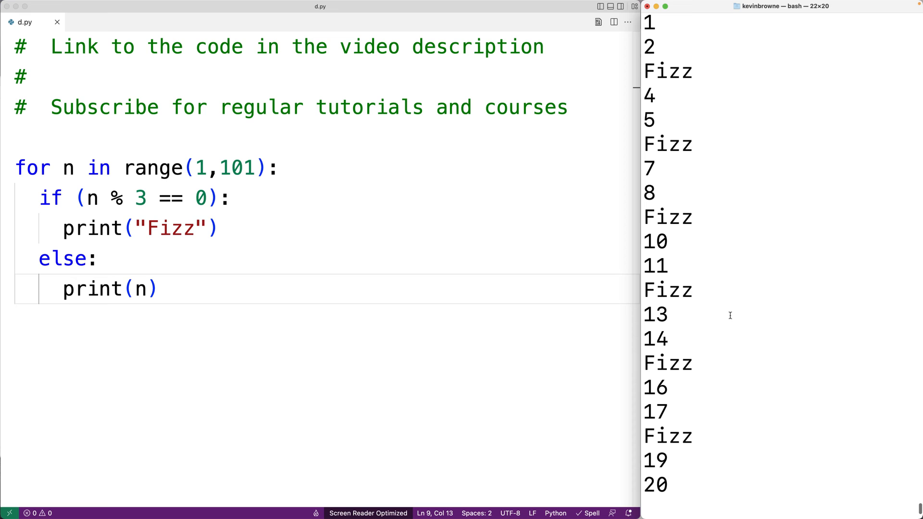
double_click(667, 144)
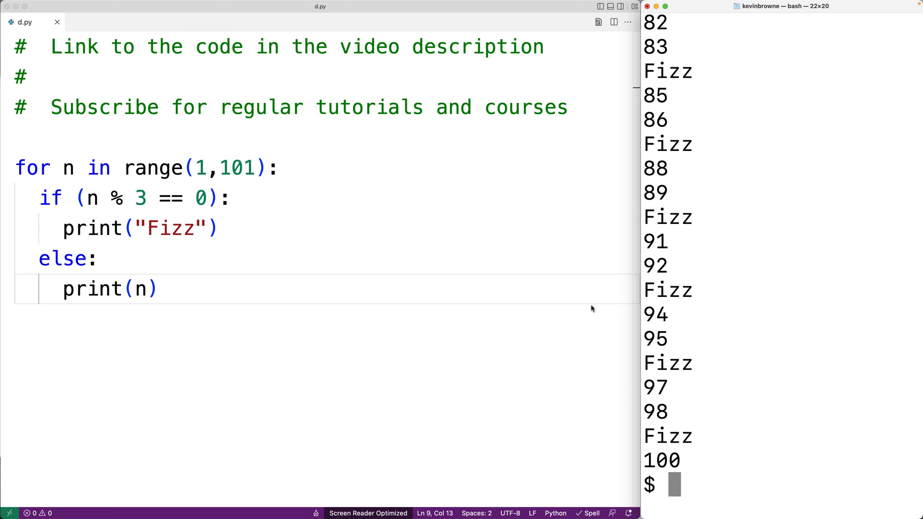
Step: Add an elif (n % 5 == 0) branch printing "Buzz" after the Fizz branch
key(Enter)
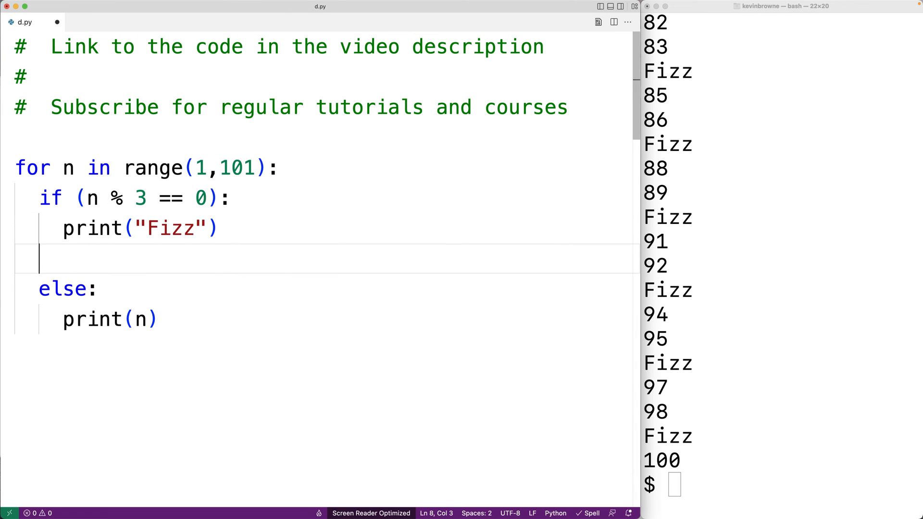
text(elif (n % 5)
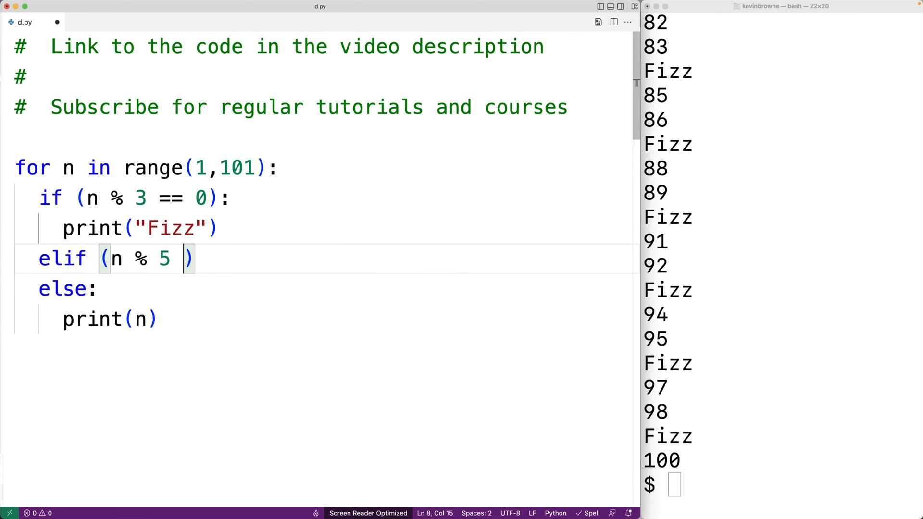
text(== 0)
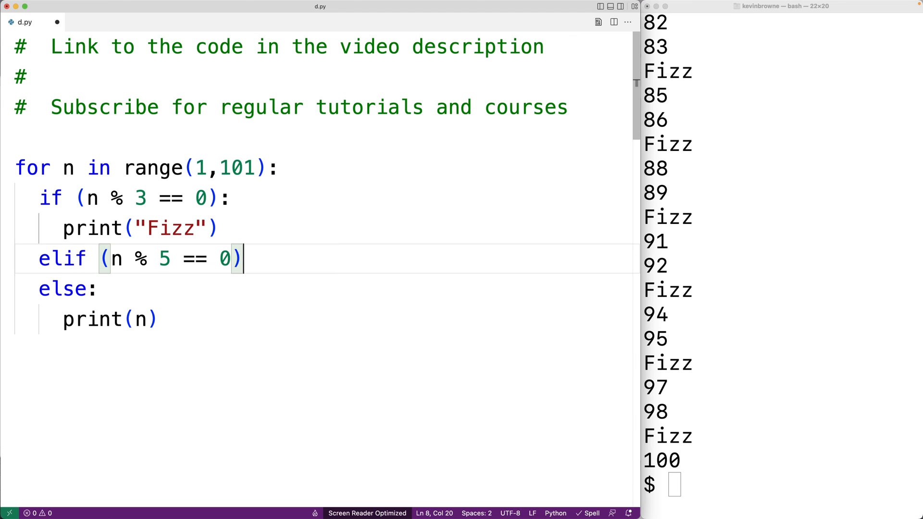
text(:)
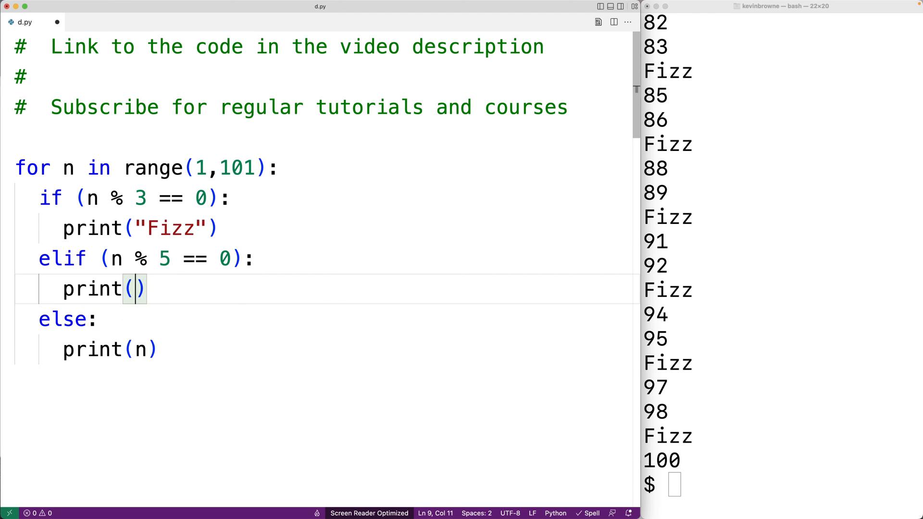
text("Buzz")
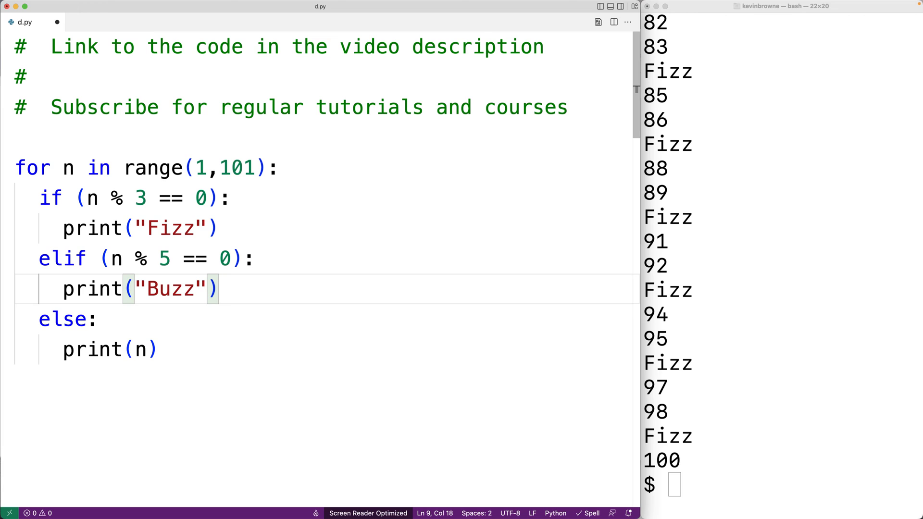
mouse_move(136, 254)
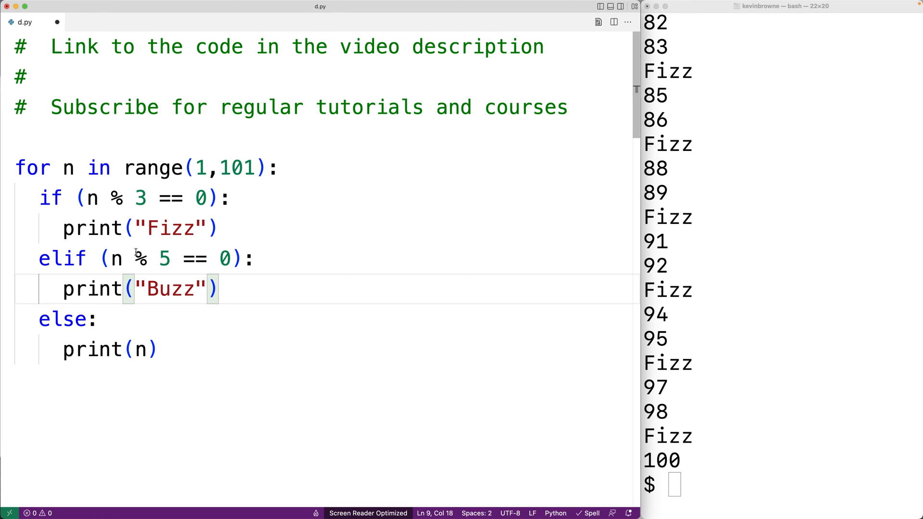
Step: Highlight the n % 5 remainder expression and focus the terminal to rerun
drag(106, 259, 172, 258)
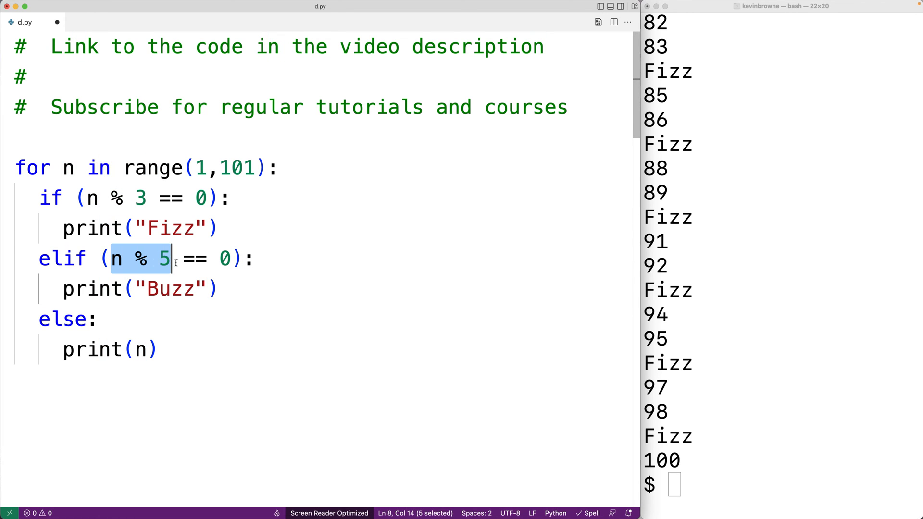
drag(173, 258, 241, 258)
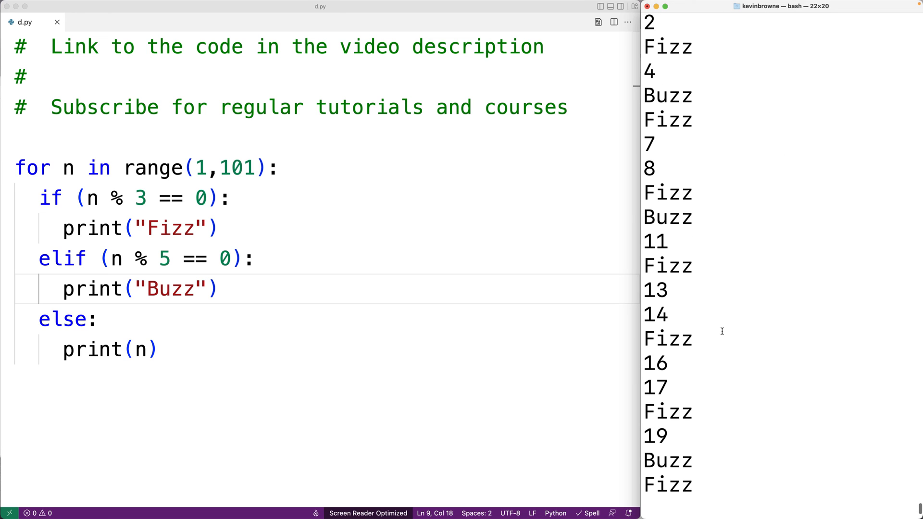
double_click(668, 95)
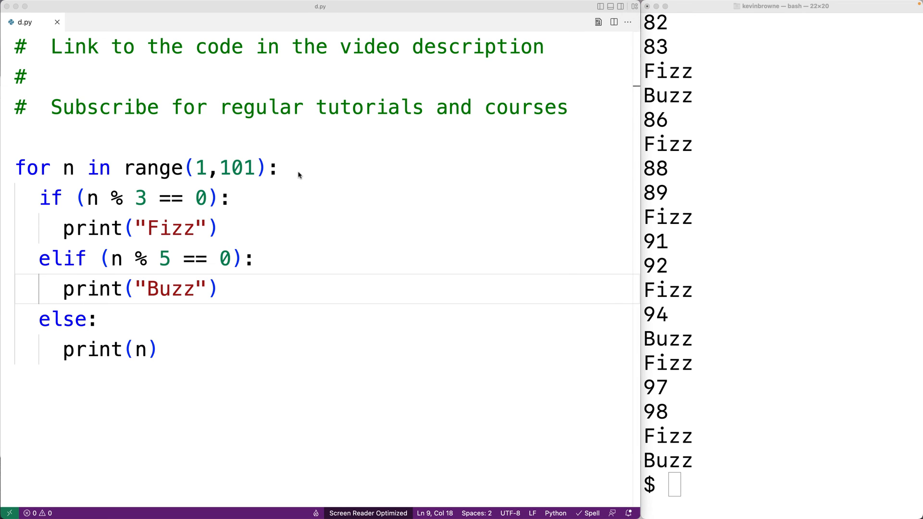
Step: Insert a first if (n % 3 == 0 and n % 5 == 0) branch printing "FizzBuzz", making the old if an elif
key(Enter)
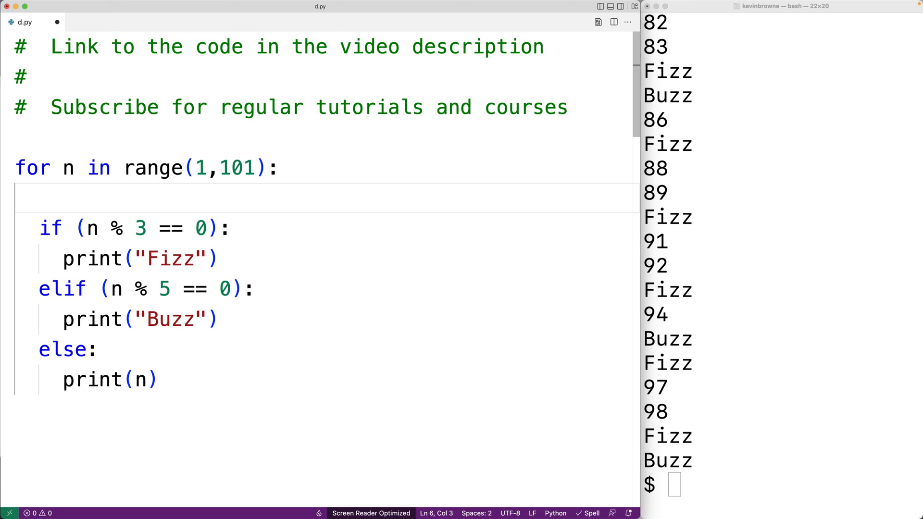
text(if (n %)
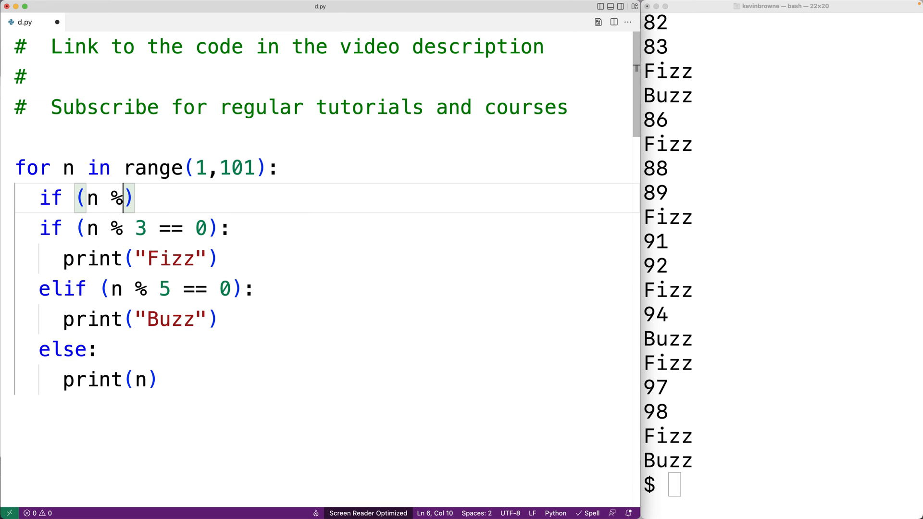
text(3 == 0 and)
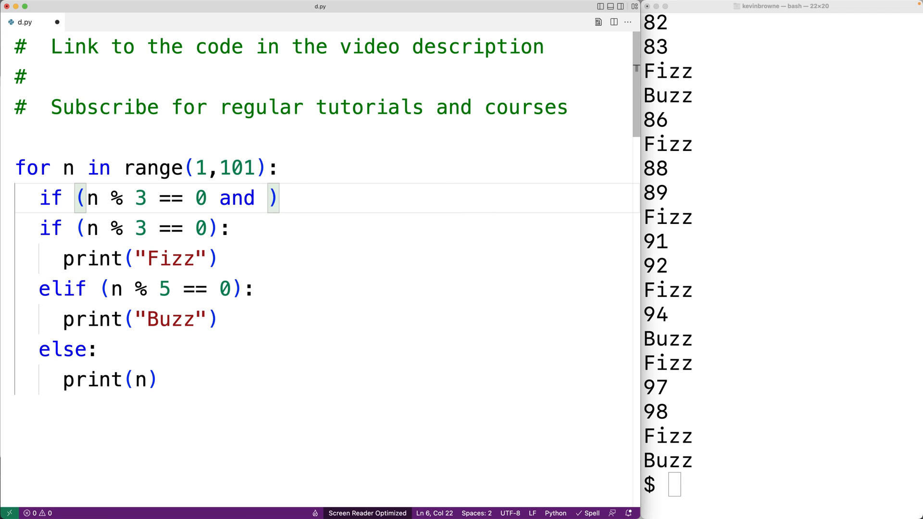
text(n % 5 == 0)
text(print)
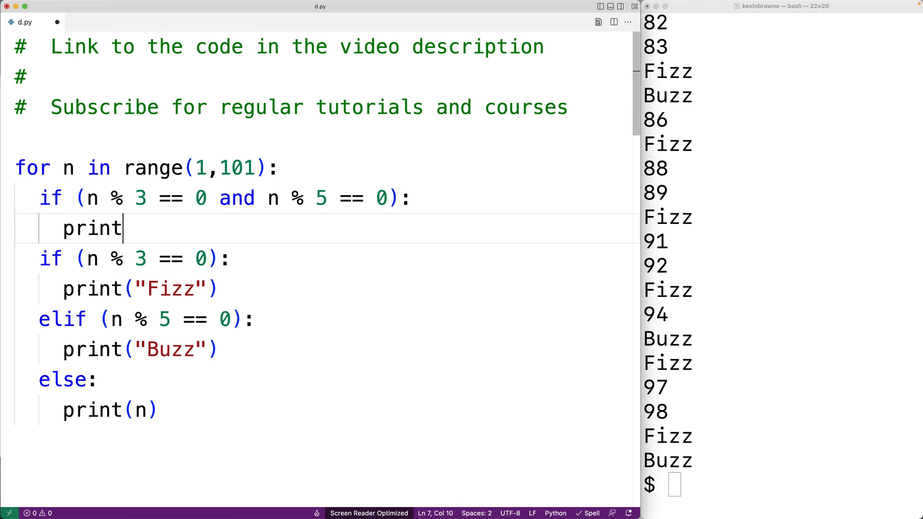
text(("FizzH"))
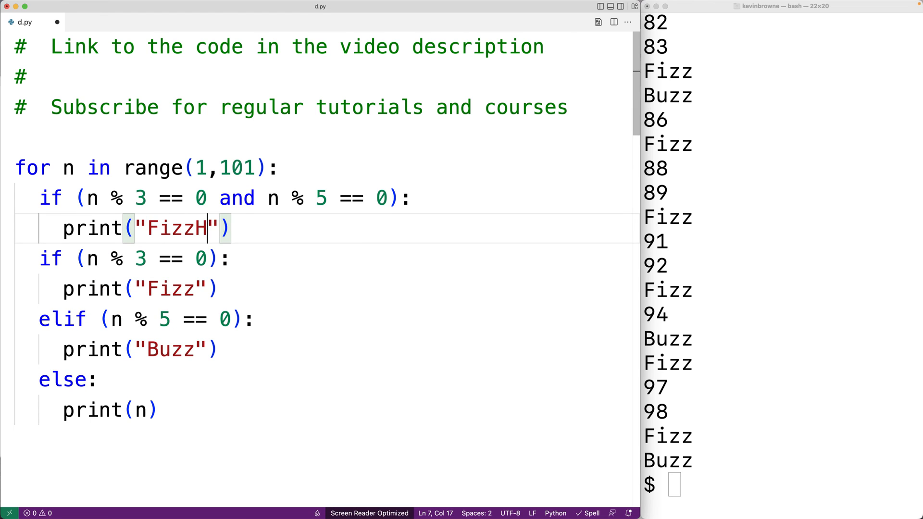
text(uzz)
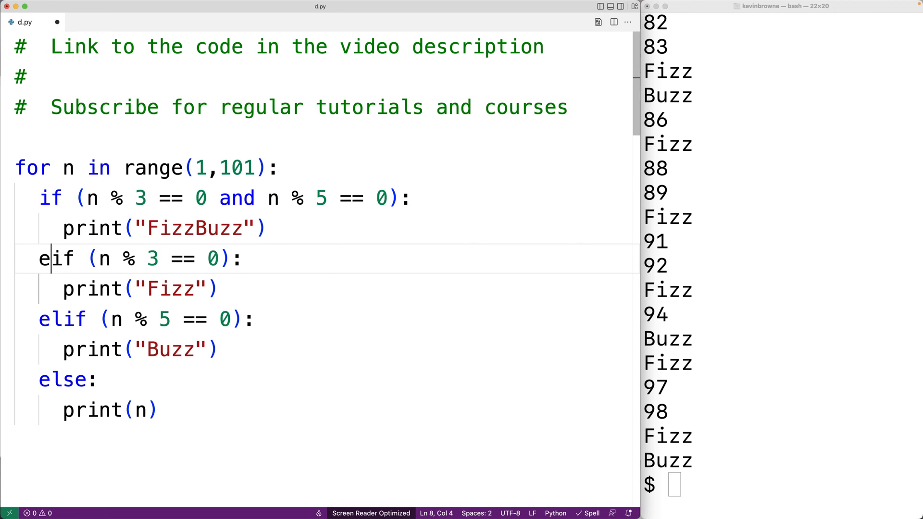
text(l)
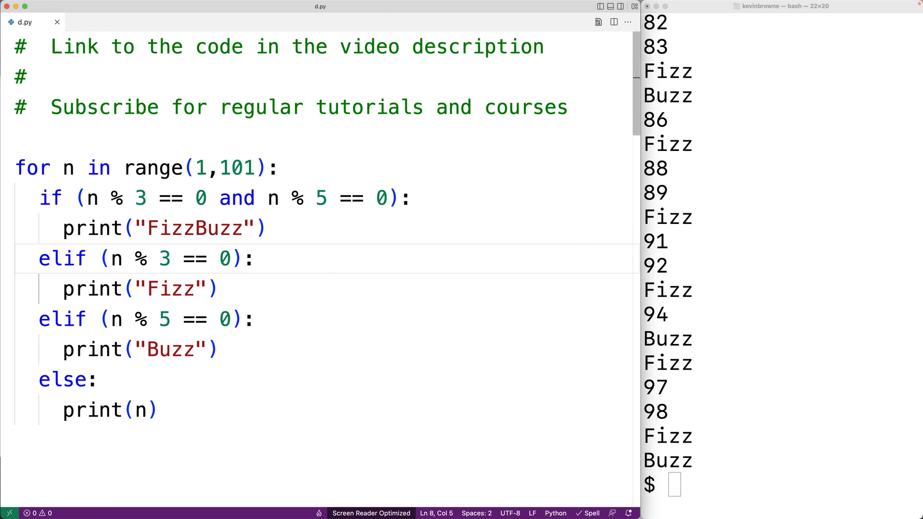
Step: Run python d.py and check FizzBuzz printed for 15 and later multiples
text(python d.py)
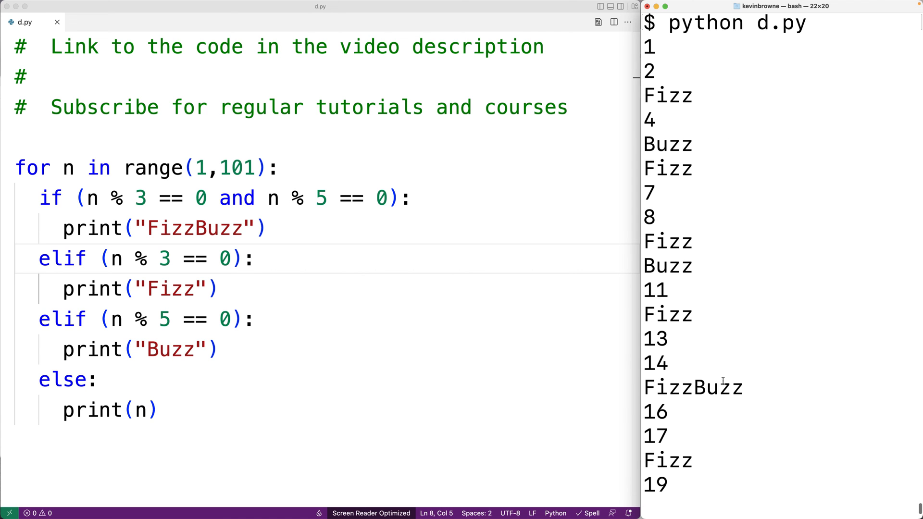
double_click(692, 387)
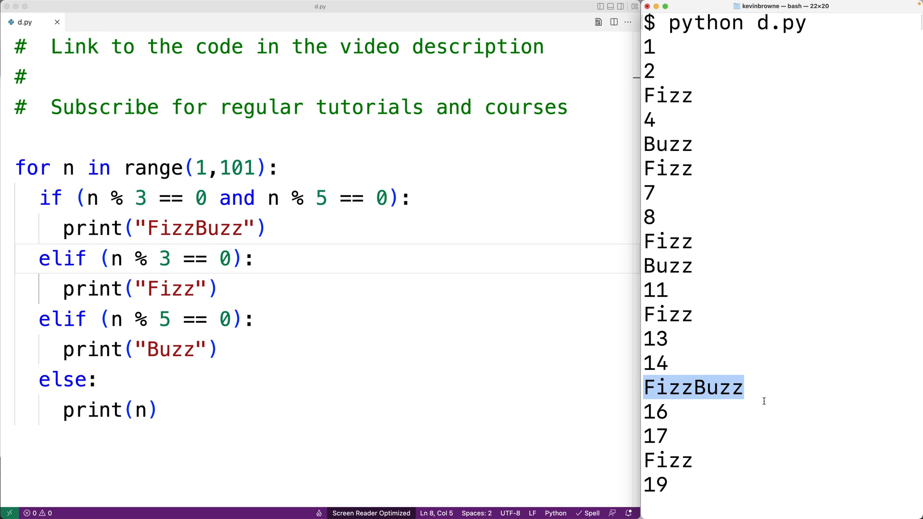
scroll(down, 3)
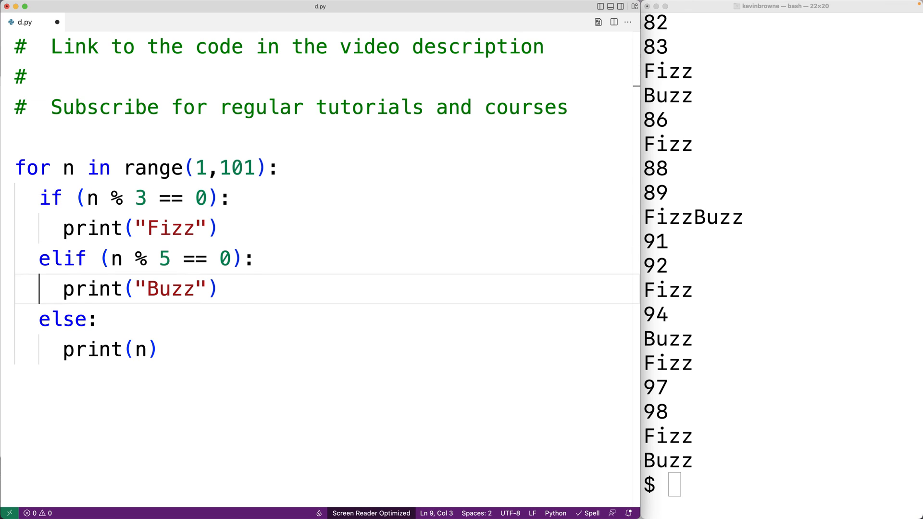
Step: Add an elif FizzBuzz branch for n % 3 == 0 and n % 5 == 0 below the Buzz branch
key(Enter)
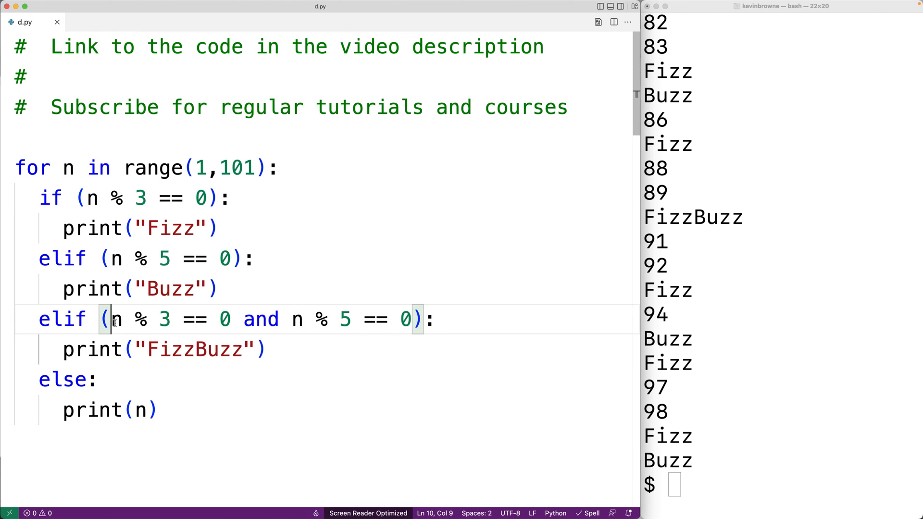
double_click(171, 228)
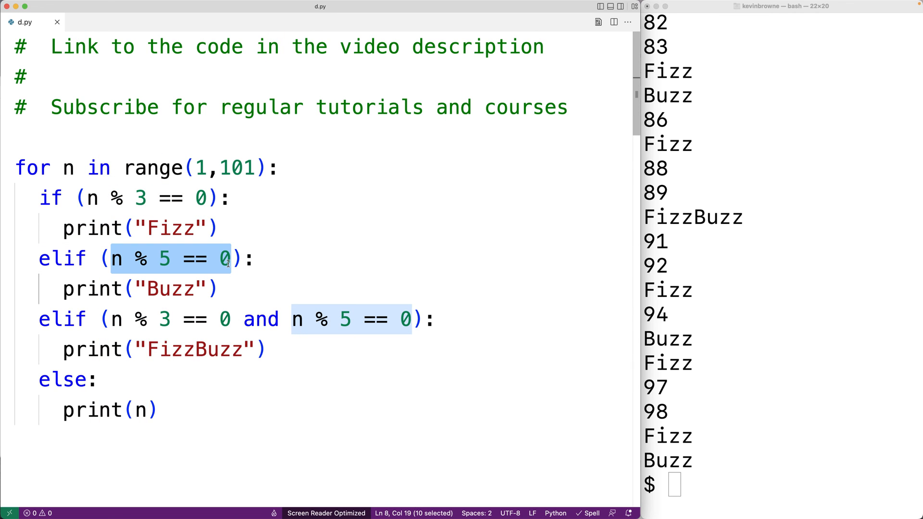
mouse_move(220, 266)
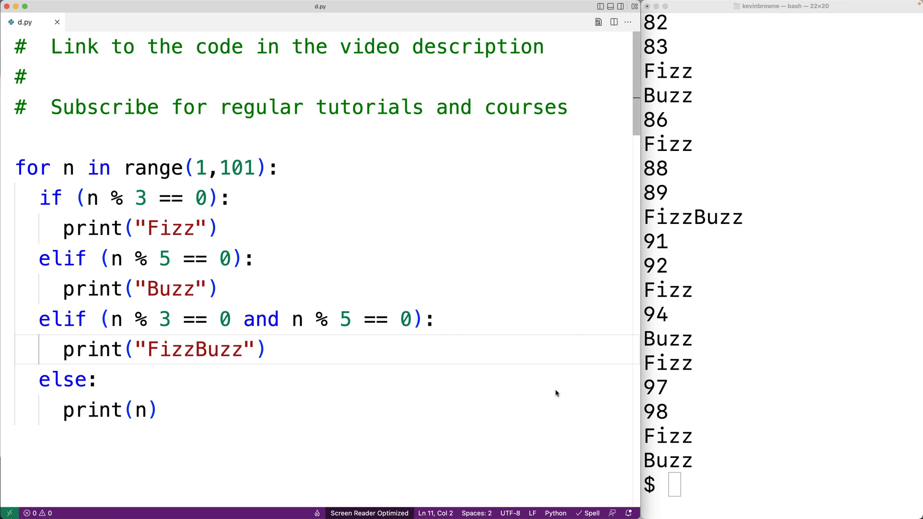
click(784, 6)
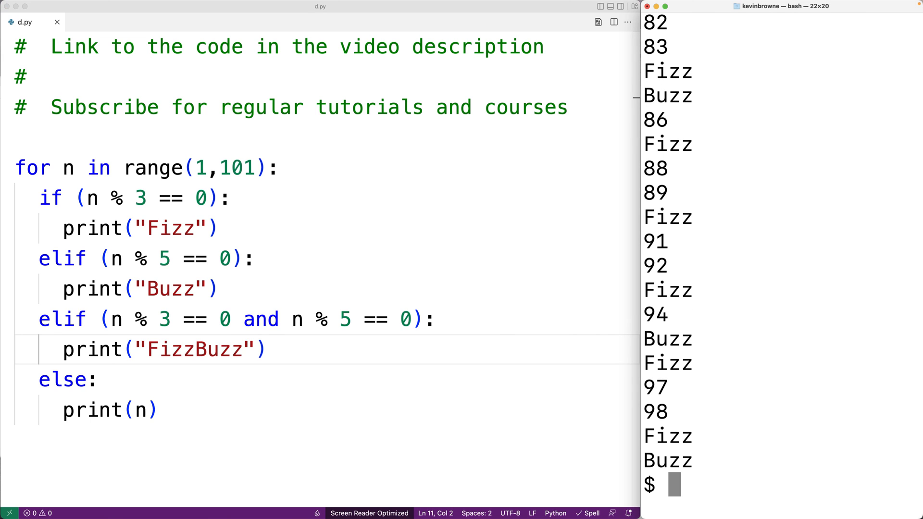